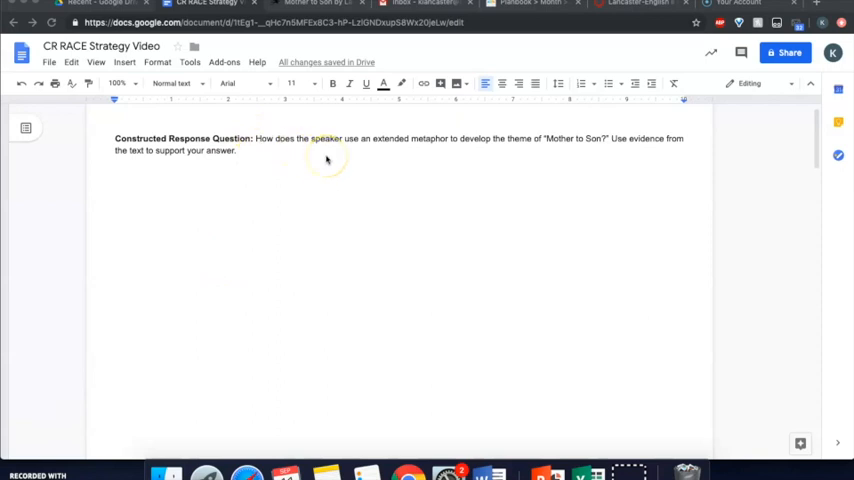
mouse_move(529, 162)
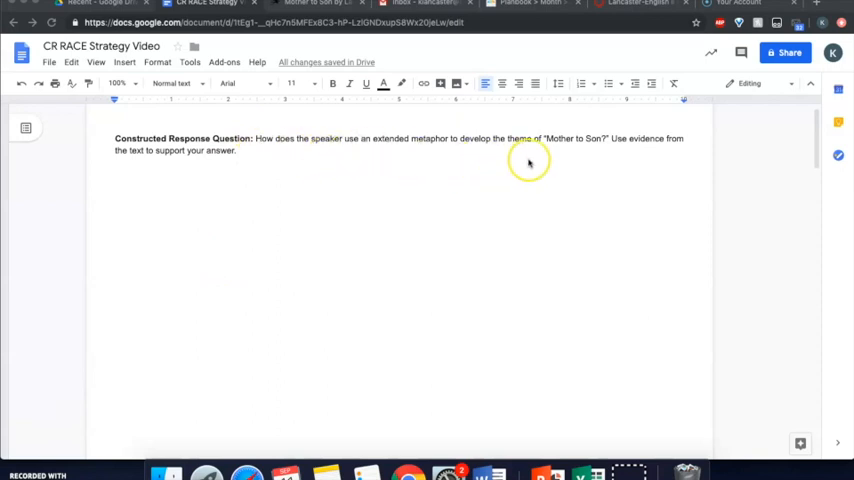
mouse_move(373, 155)
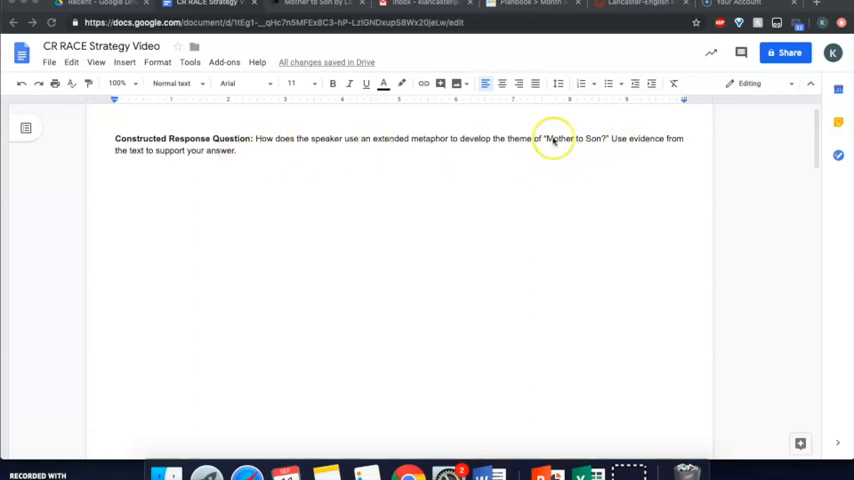
Read through Langston Hughes's 'Mother to Son' on Poetry Foundation to its final line
left_click(310, 3)
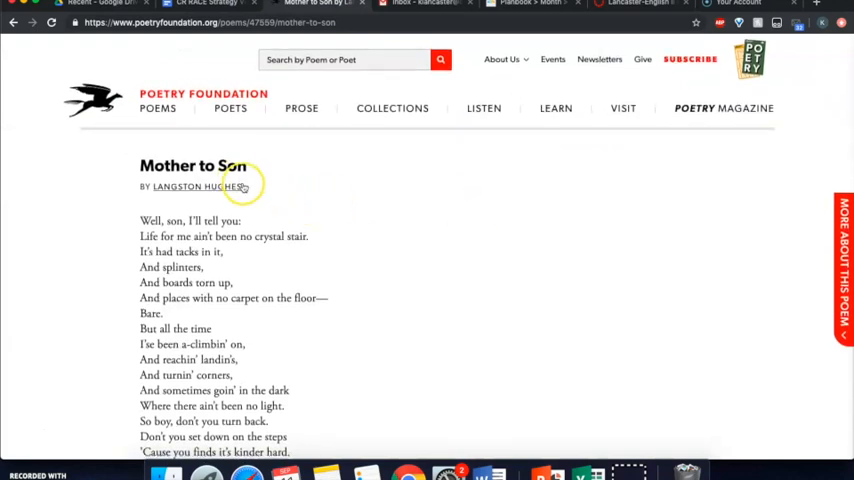
mouse_move(315, 210)
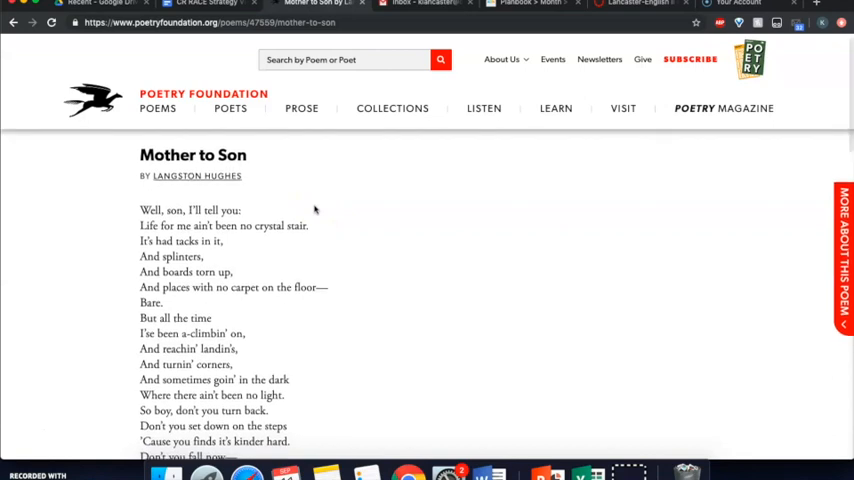
scroll("down", 3)
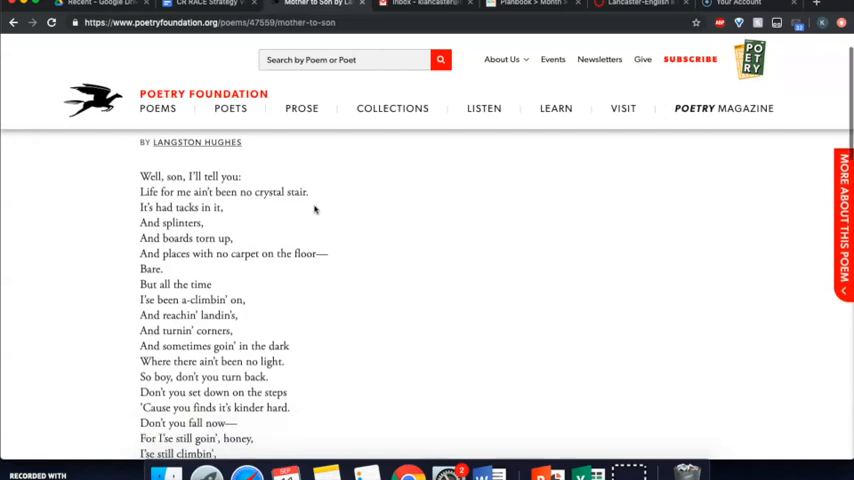
scroll("down", 3)
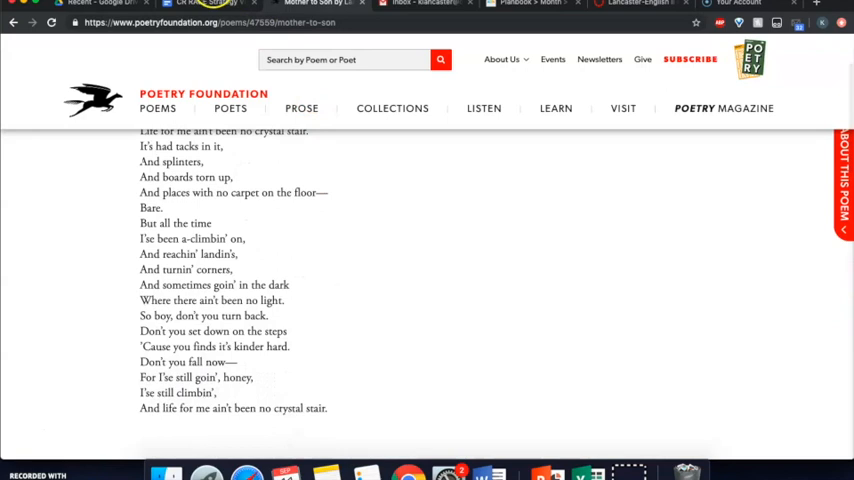
Switch back to the CR RACE Strategy document in Google Docs
left_click(208, 3)
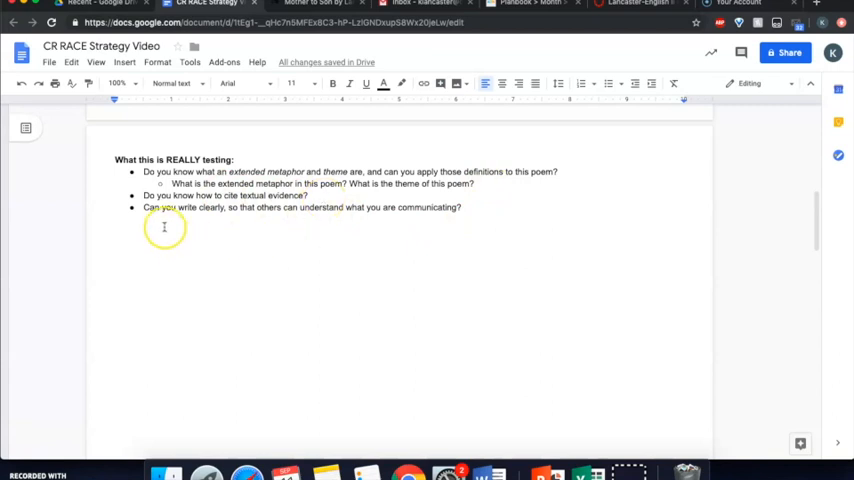
mouse_move(491, 247)
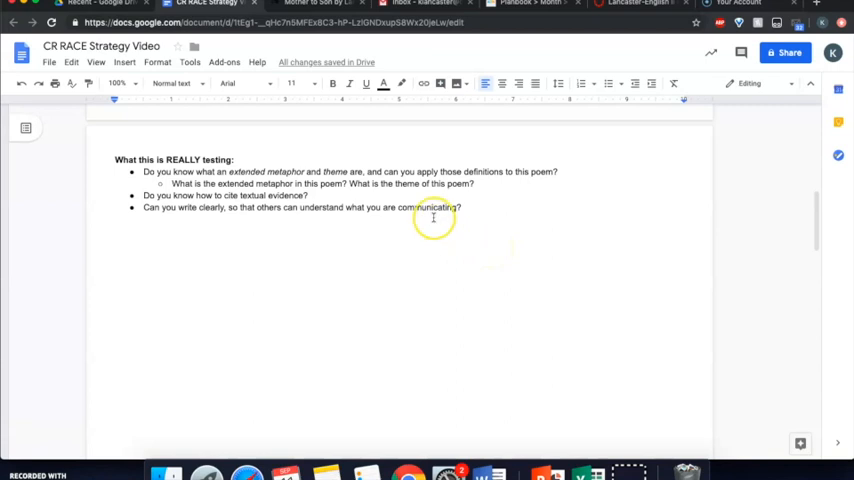
mouse_move(408, 260)
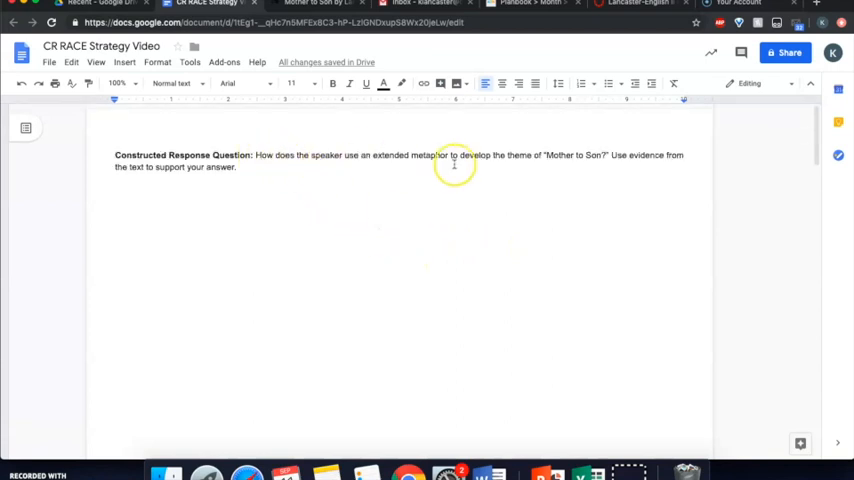
mouse_move(422, 199)
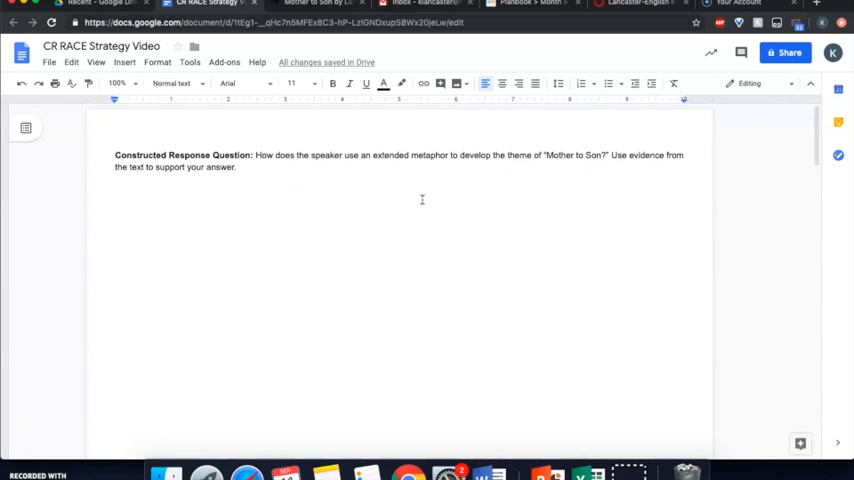
scroll("down", 3)
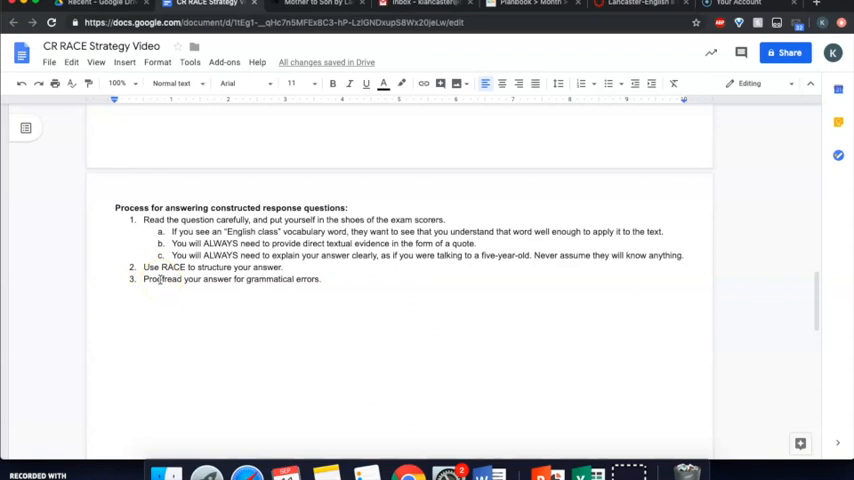
scroll("down", 3)
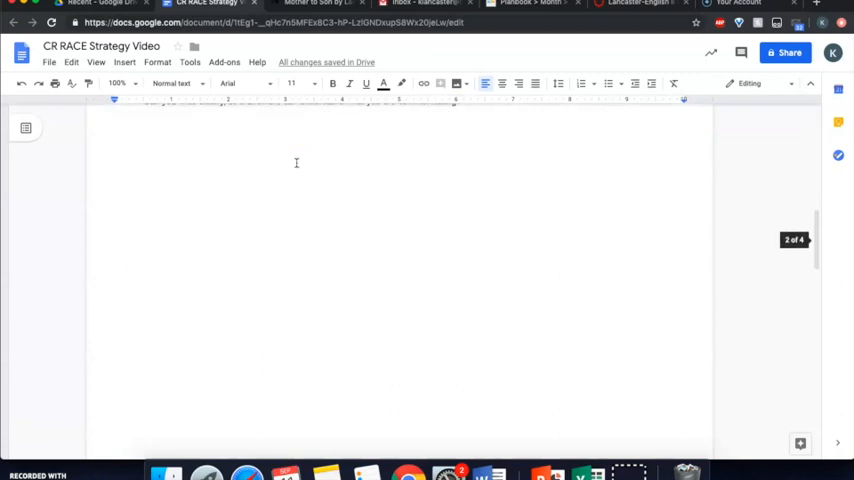
scroll("down", 3)
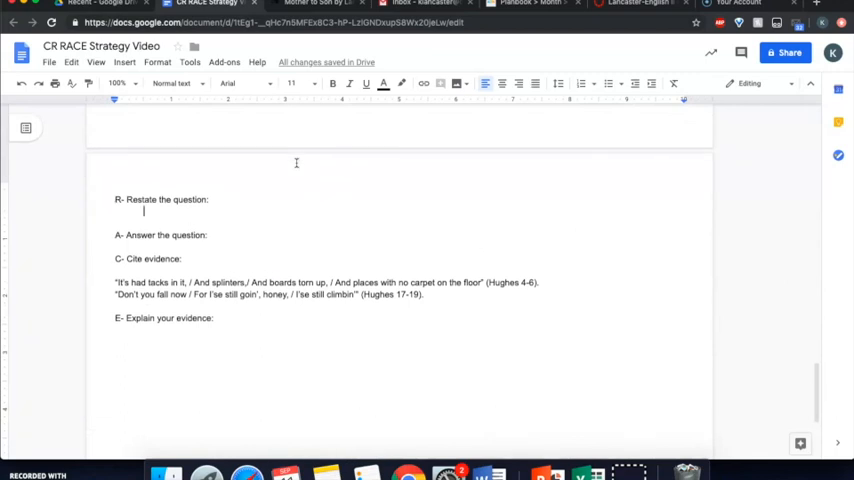
Write 'The speaker uses an extended metaphor to develop the theme of "Mother to Son" by' under Restate
type("The speaker uses an extended metaphor to develop the theme of \"Mother to Son\" by")
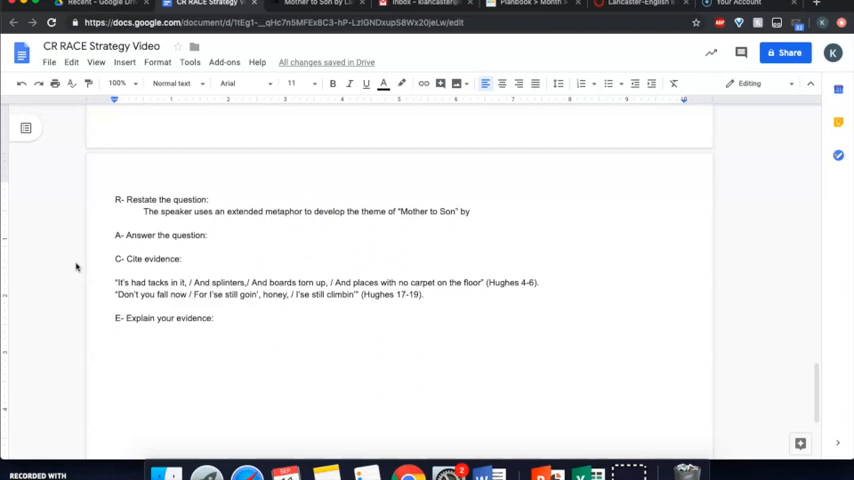
left_click(213, 235)
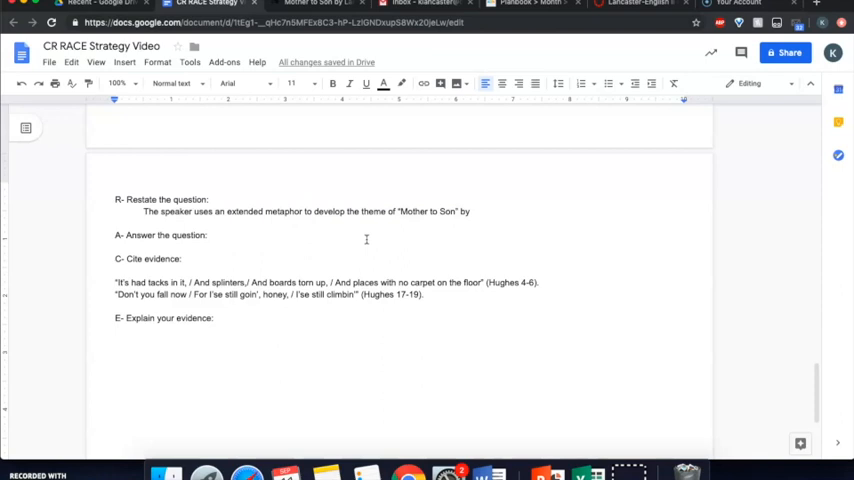
Start the answer with 'compares', likening life to a staircase her son must not quit
type("compares")
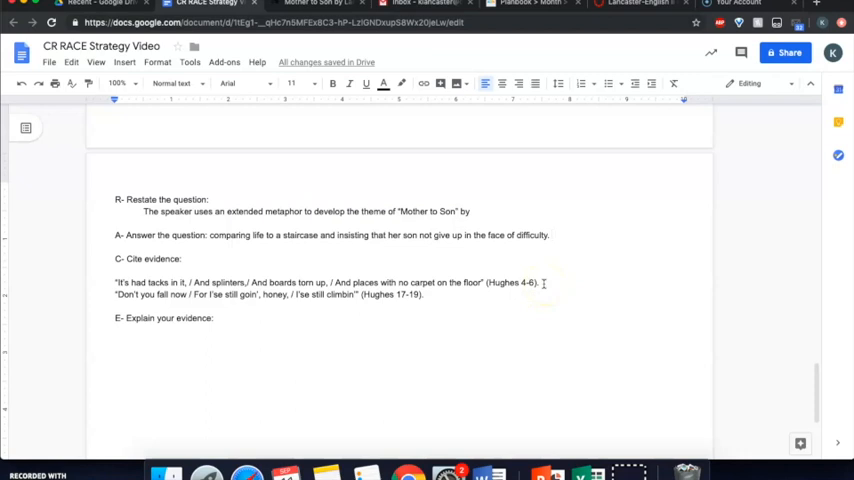
left_click(551, 235)
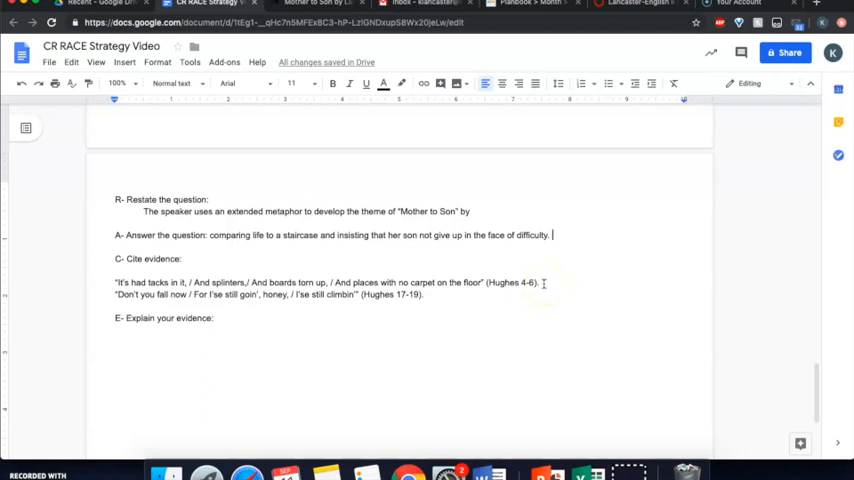
mouse_move(406, 315)
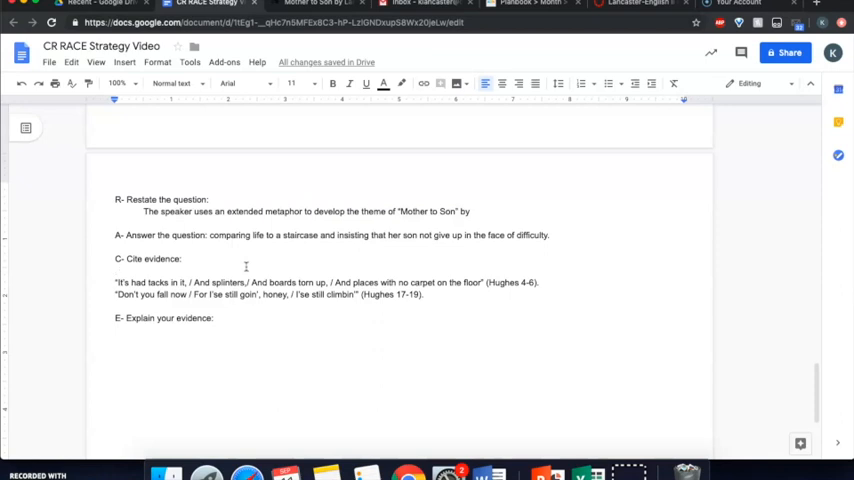
left_click(115, 282)
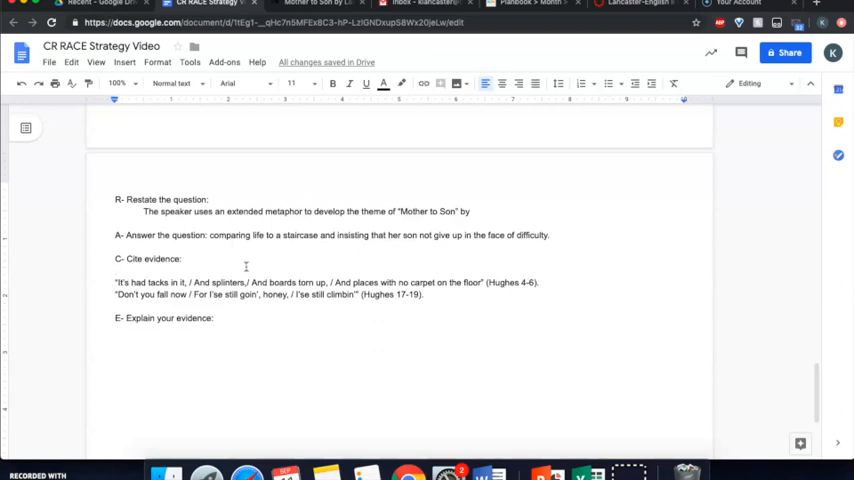
Introduce the first quotation with 'According to the speaker, the staircase'
type("According the to the speaker, the")
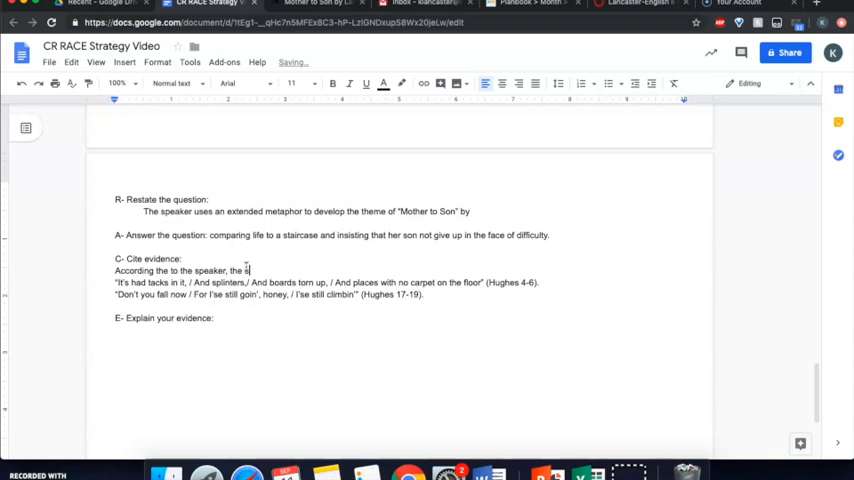
type("staircase")
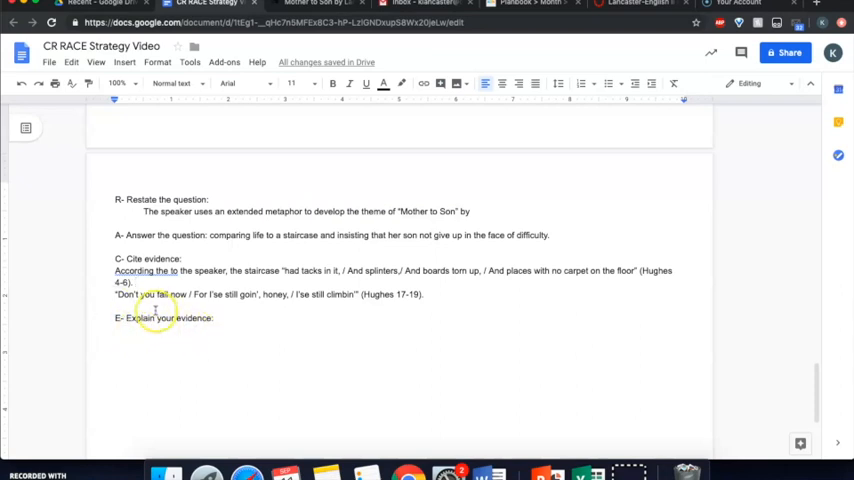
Add 'The tacks, splinters, torn-up boards, and bare places represent challenges in life.'
type("The")
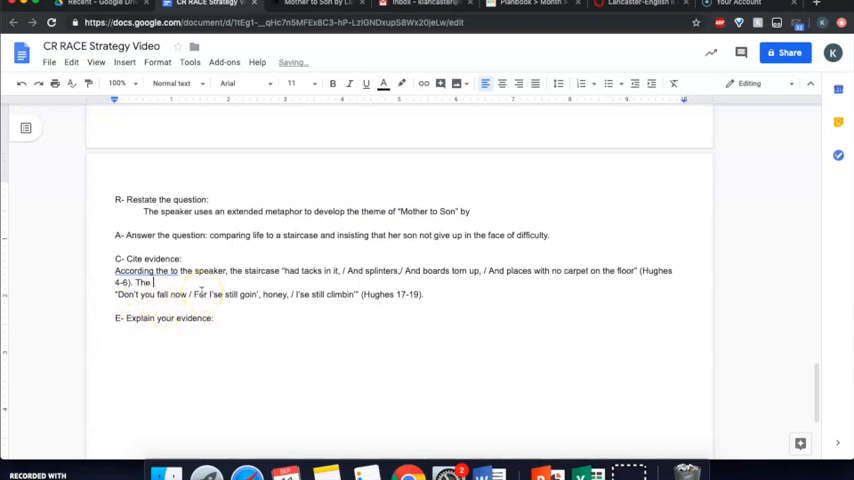
type("tacks, splinters,")
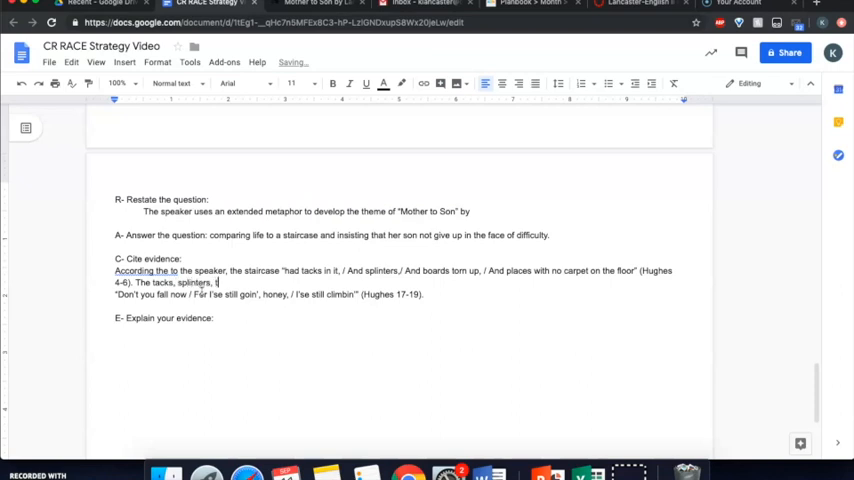
type("torn")
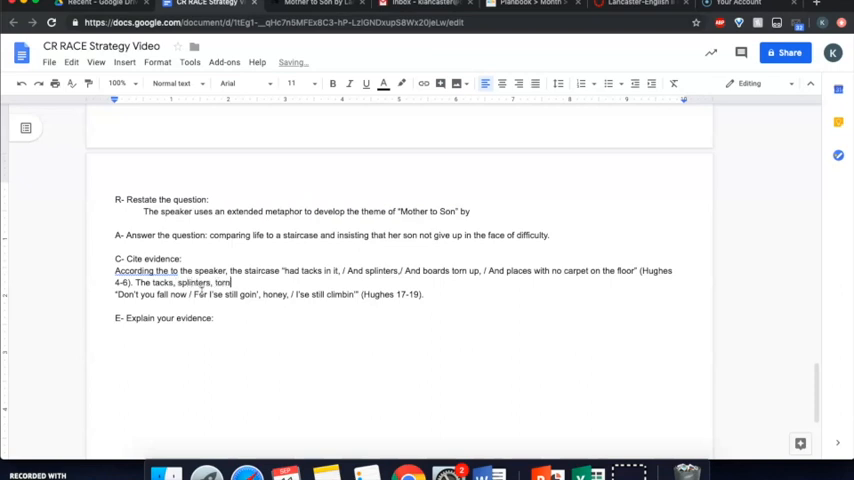
type("-up co")
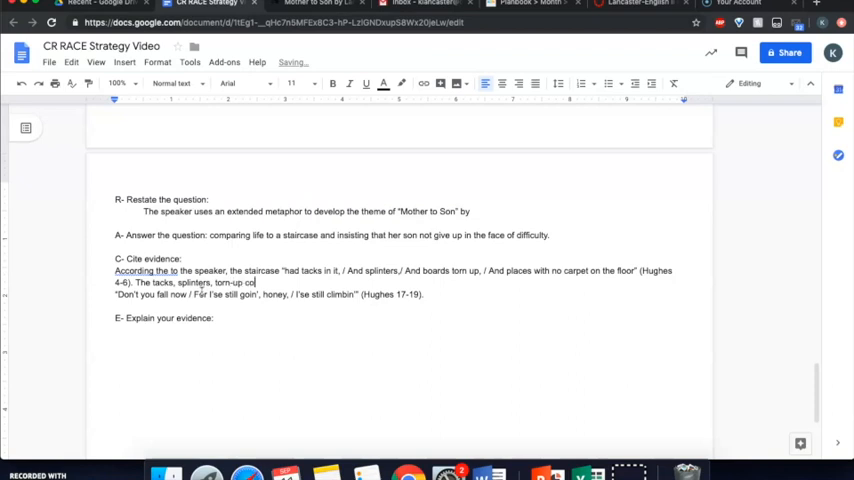
type("boards, and bare places represent challen")
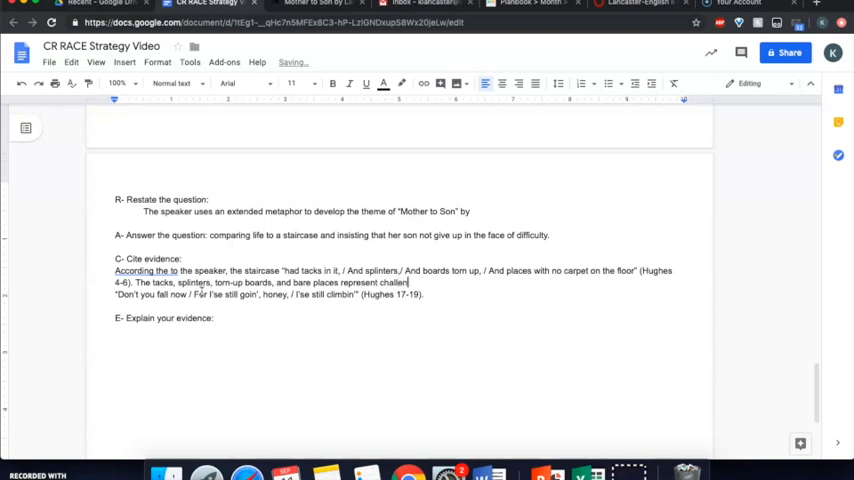
type("ges in life.")
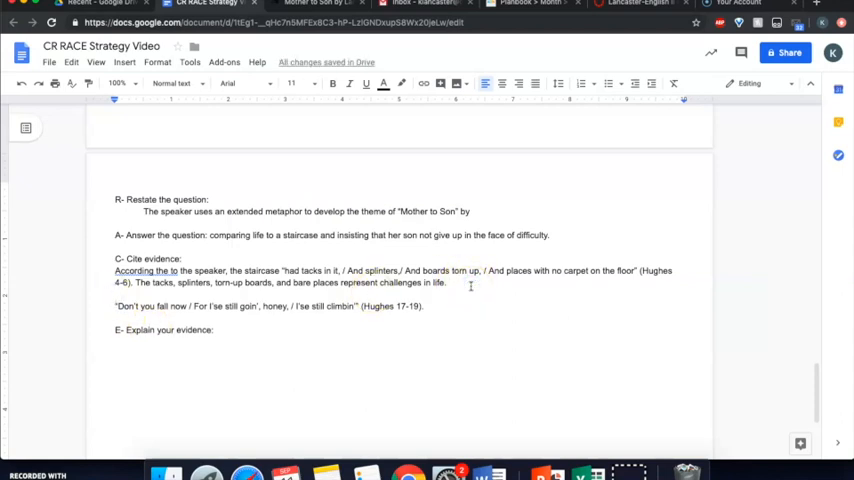
Lead into the second quotation with 'Later in the poem, the speaker tells her son,'
type("L")
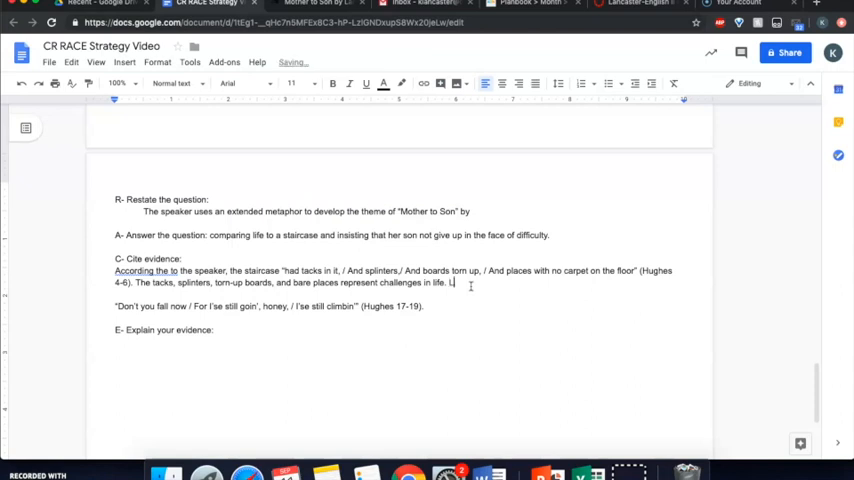
type("Later in the poem, the speak")
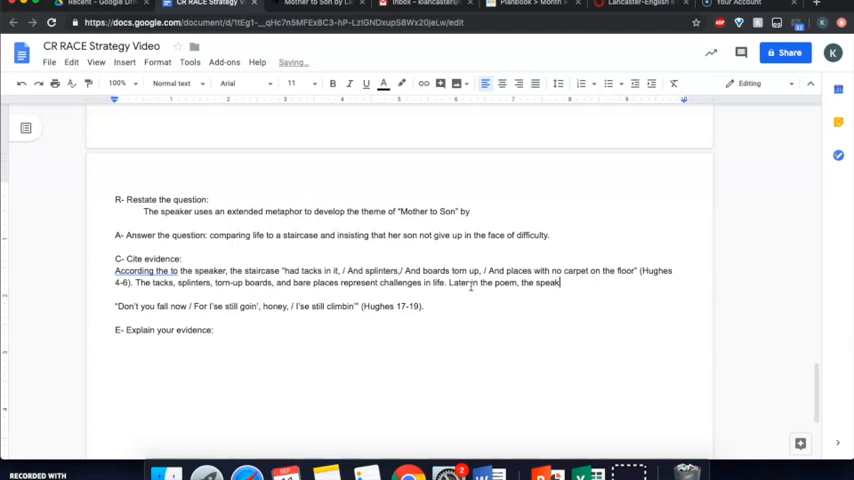
type("er tells her son, “Don't you fall")
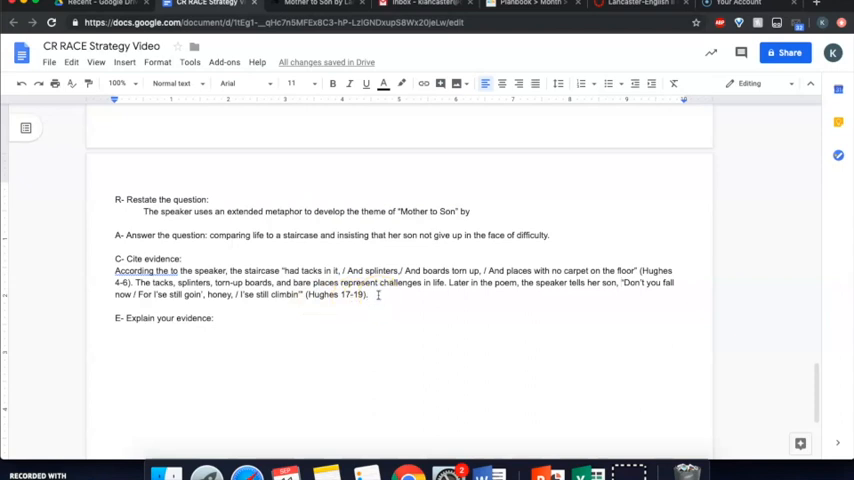
Close with a sentence: despite her problems, she wants her son to demonstrate perseverance
type("Despite the problems she has encountered in her life, she wants her son to")
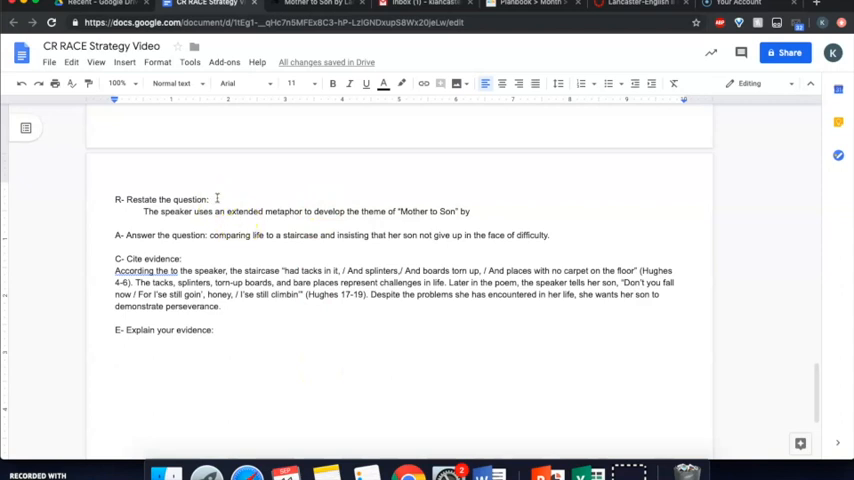
double_click(160, 199)
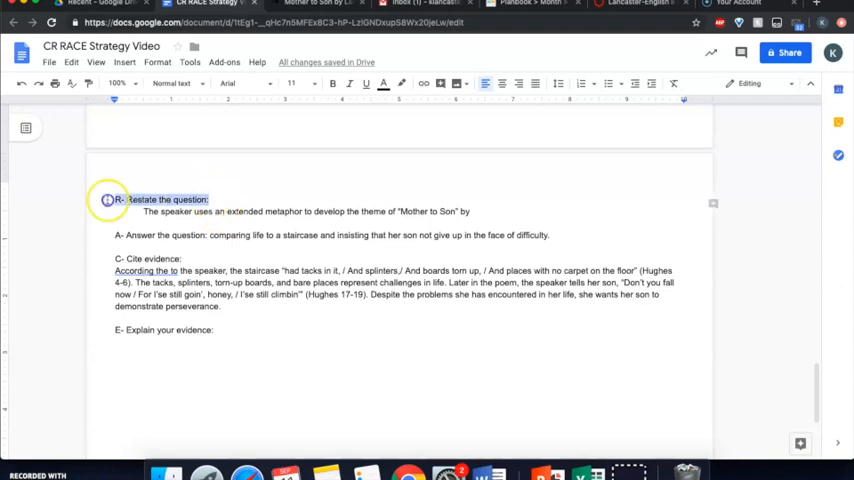